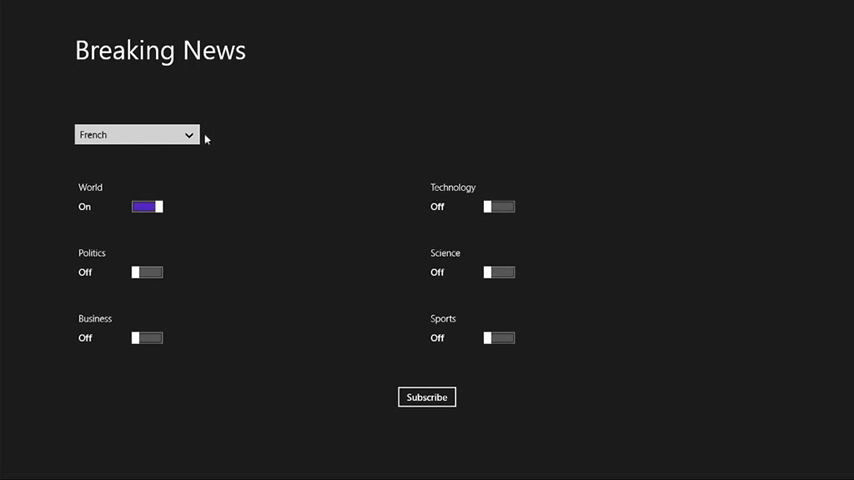
- Subscribe to World news with the French locale and acknowledge the confirmation
click(135, 134)
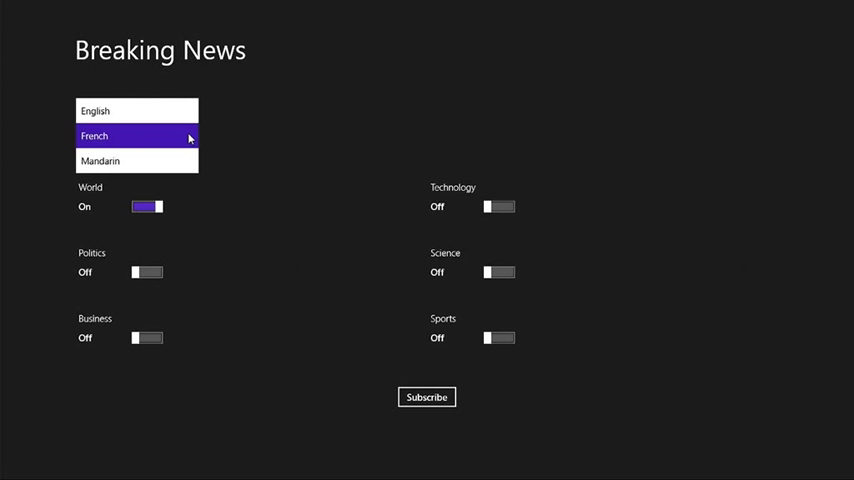
click(93, 135)
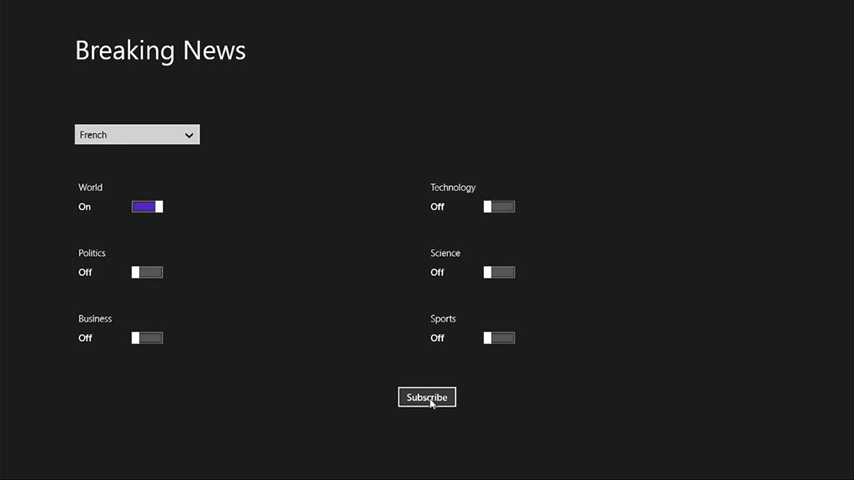
click(427, 397)
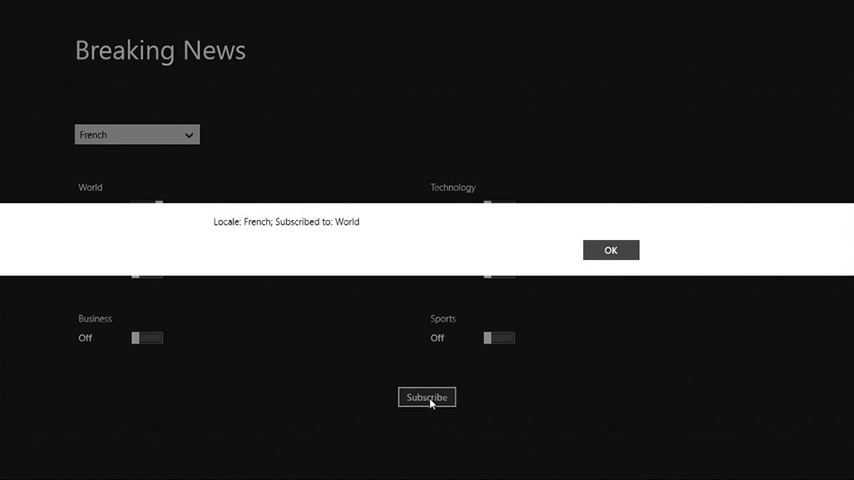
click(610, 250)
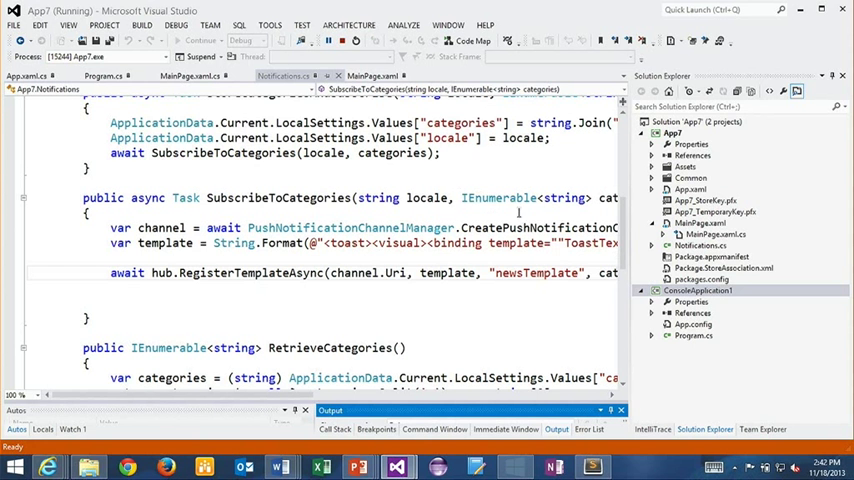
mouse_move(400, 272)
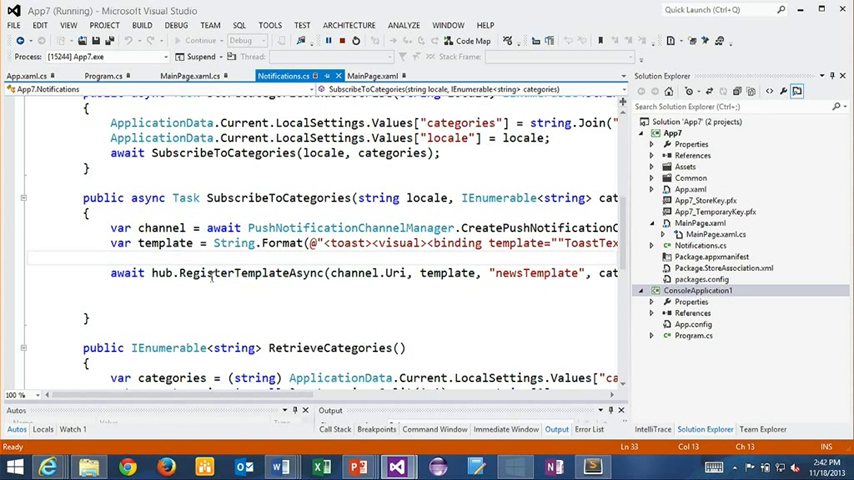
double_click(447, 272)
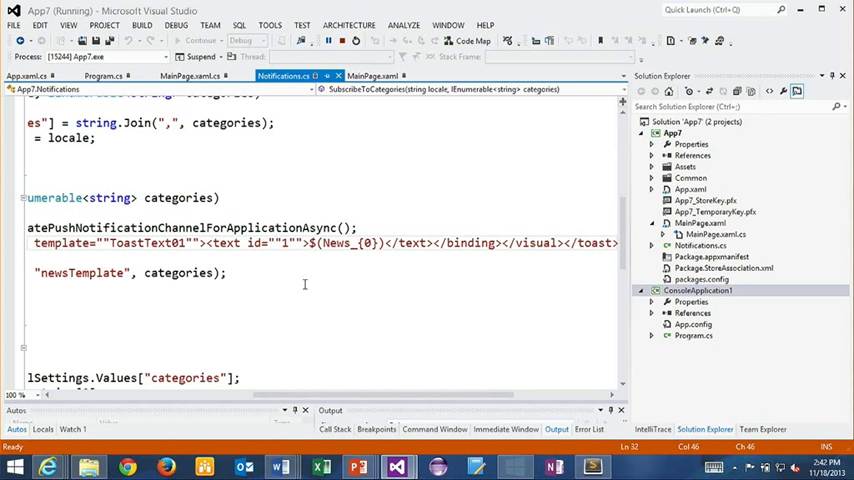
double_click(345, 243)
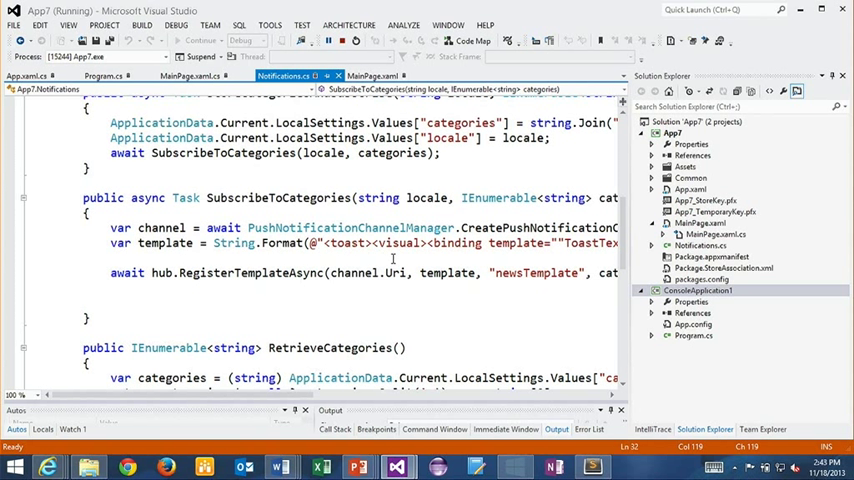
double_click(447, 272)
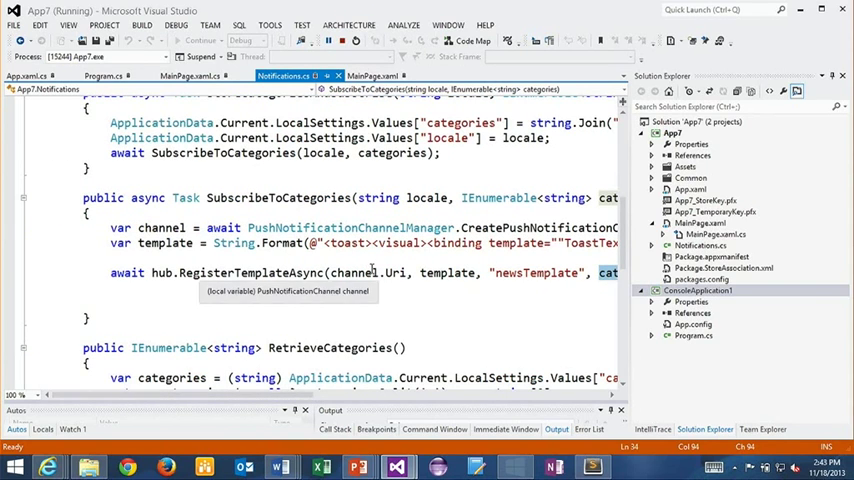
mouse_move(330, 40)
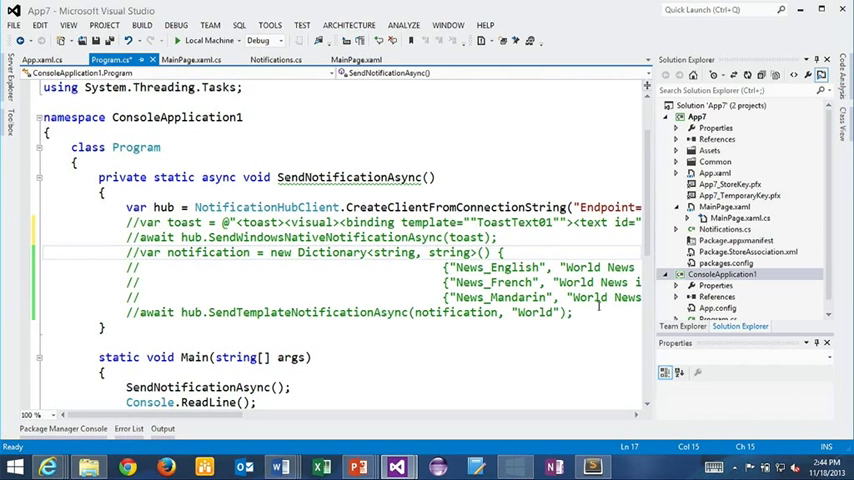
- Uncomment the English/French/Mandarin dictionary and SendTemplateNotificationAsync lines in Program.cs
drag(126, 252, 573, 312)
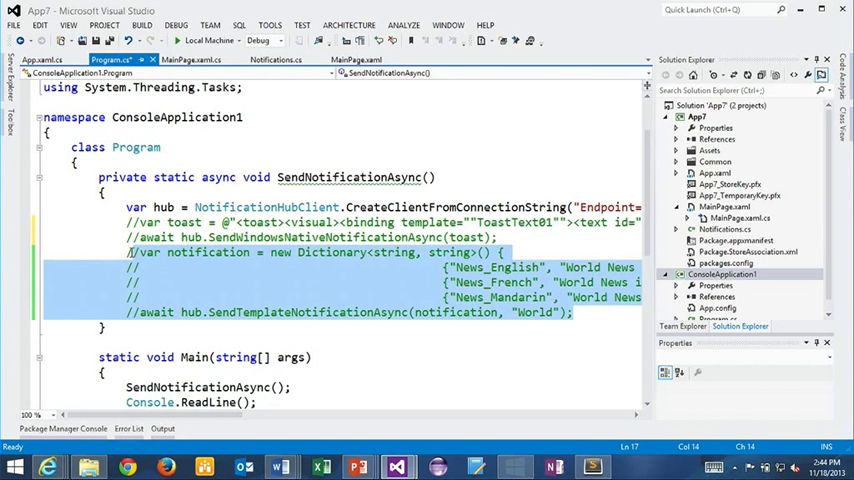
key(ctrl+k)
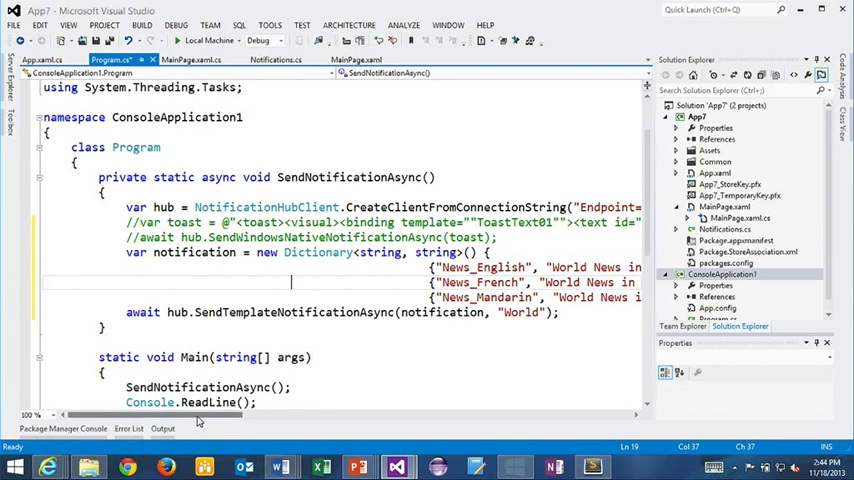
- Save Program.cs and open the ConsoleApplication1 project's context menu in Solution Explorer
scroll(right, 3)
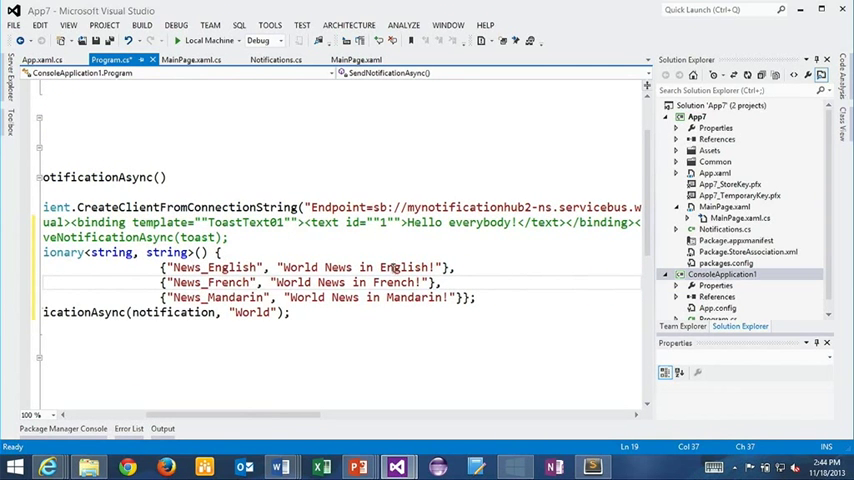
mouse_move(320, 297)
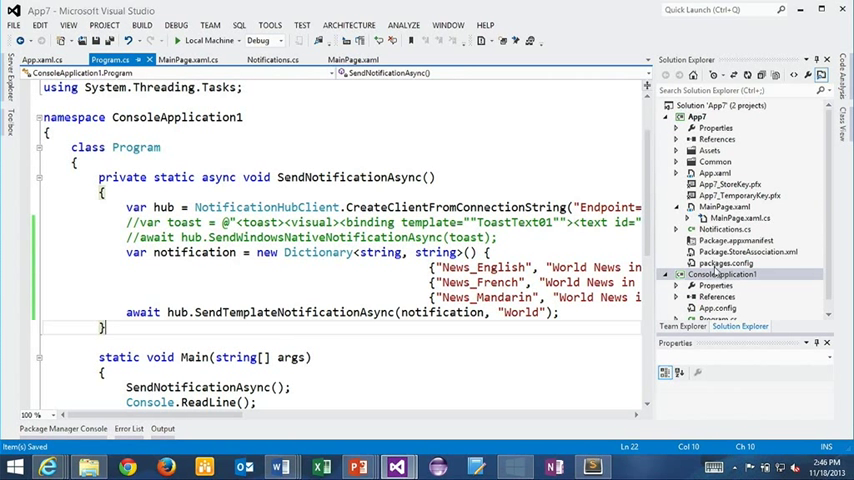
right_click(722, 274)
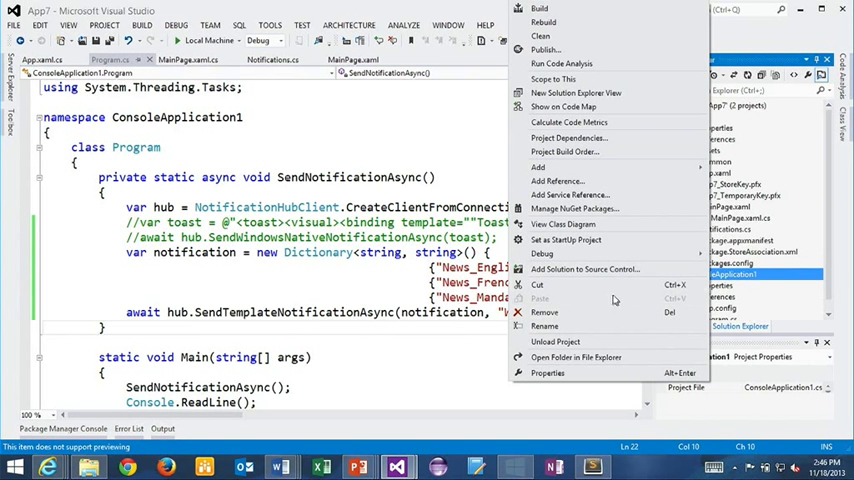
mouse_move(541, 253)
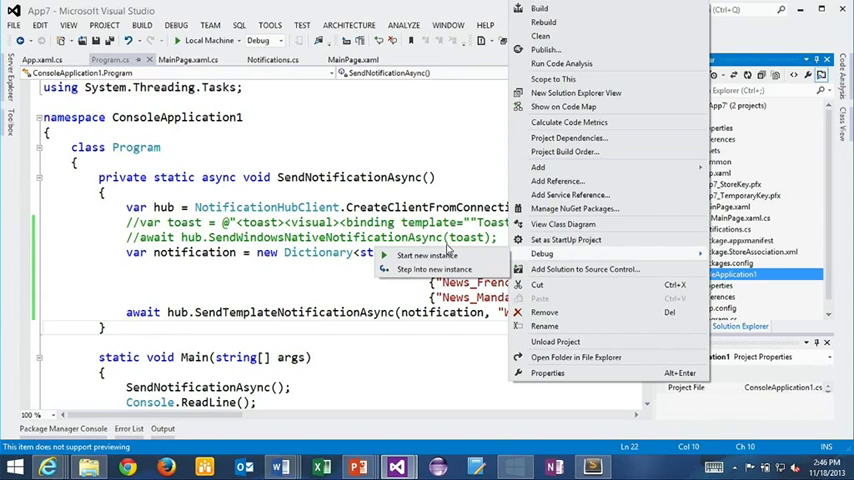